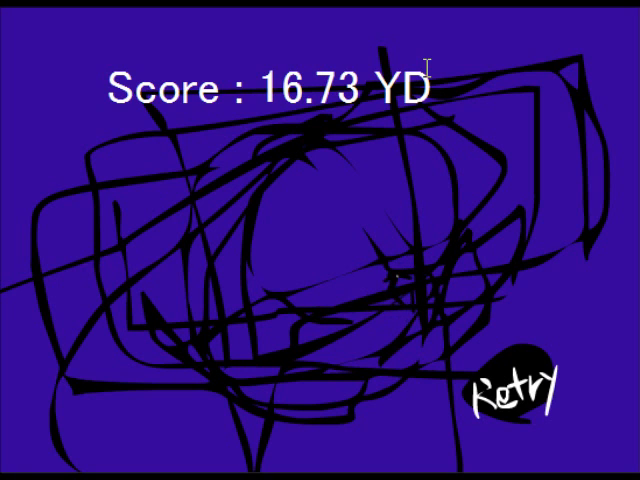
pyautogui.moveTo(480, 324)
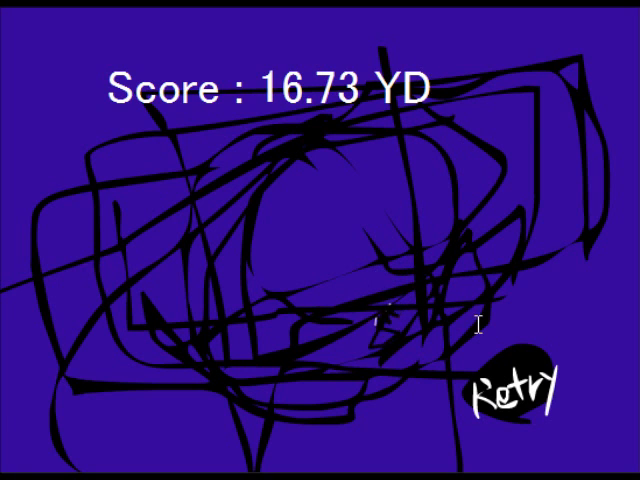
# Retry to launch the stick figure again after the 16.73 YD result.
pyautogui.click(508, 392)
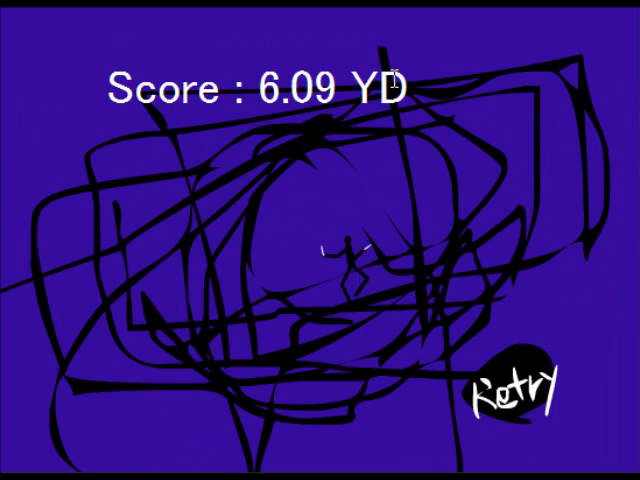
# Retry to start another throw after the figure lands at 6.09 YD.
pyautogui.click(508, 392)
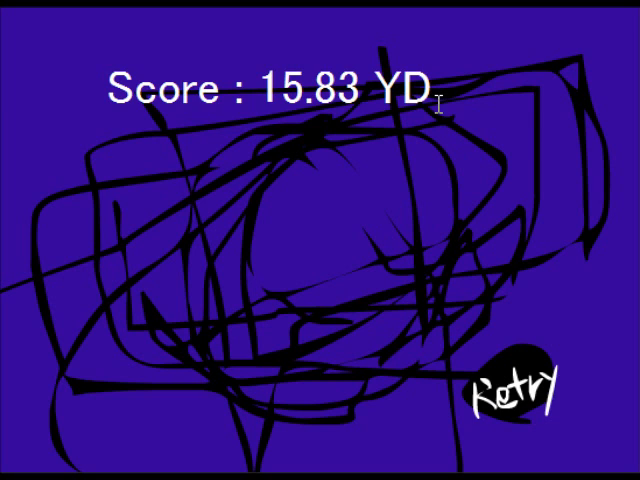
pyautogui.moveTo(440, 140)
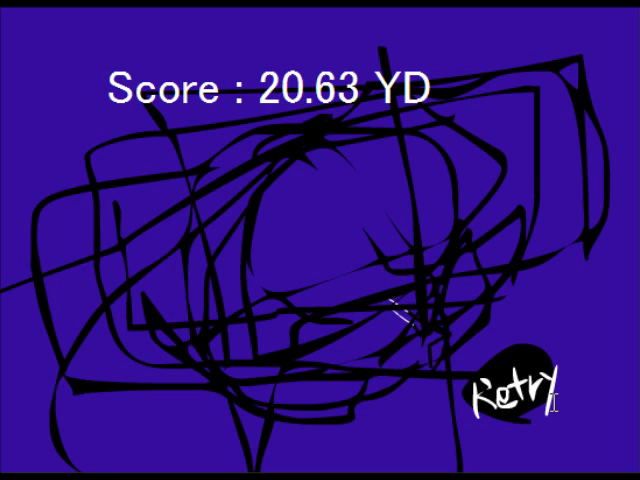
pyautogui.moveTo(398, 360)
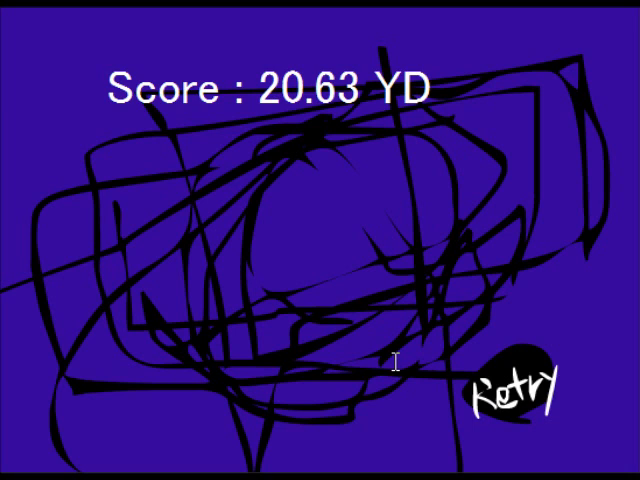
pyautogui.moveTo(524, 416)
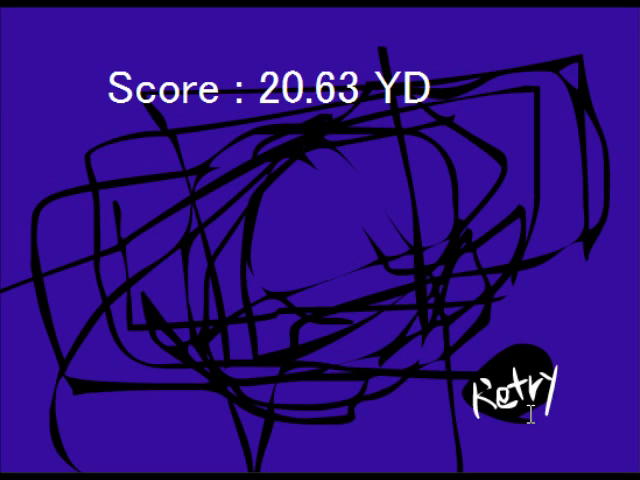